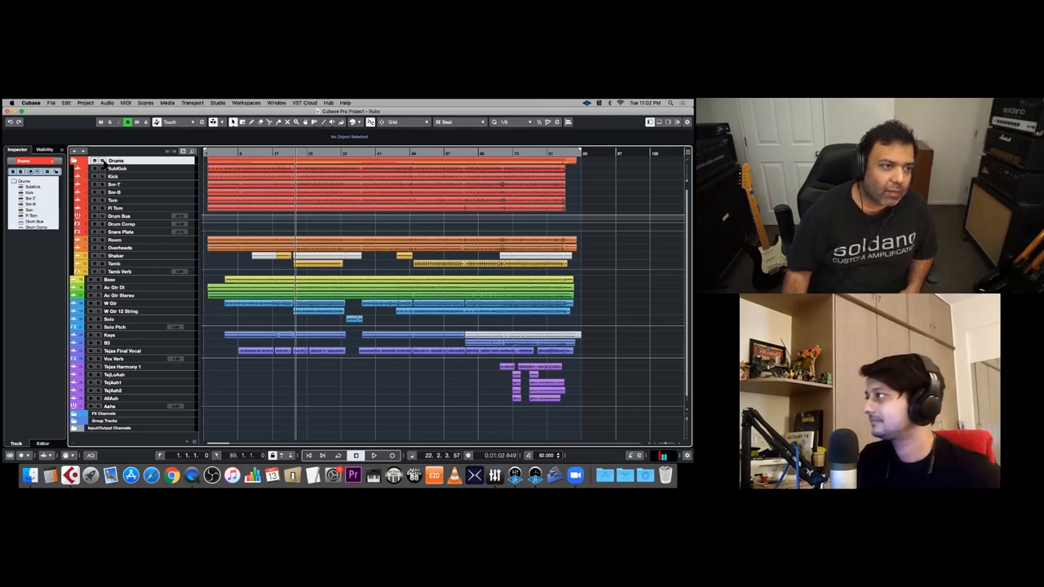
# Enlarge the El Gtr 12 String track and magnify its two adjacent audio events
pyautogui.click(374, 455)
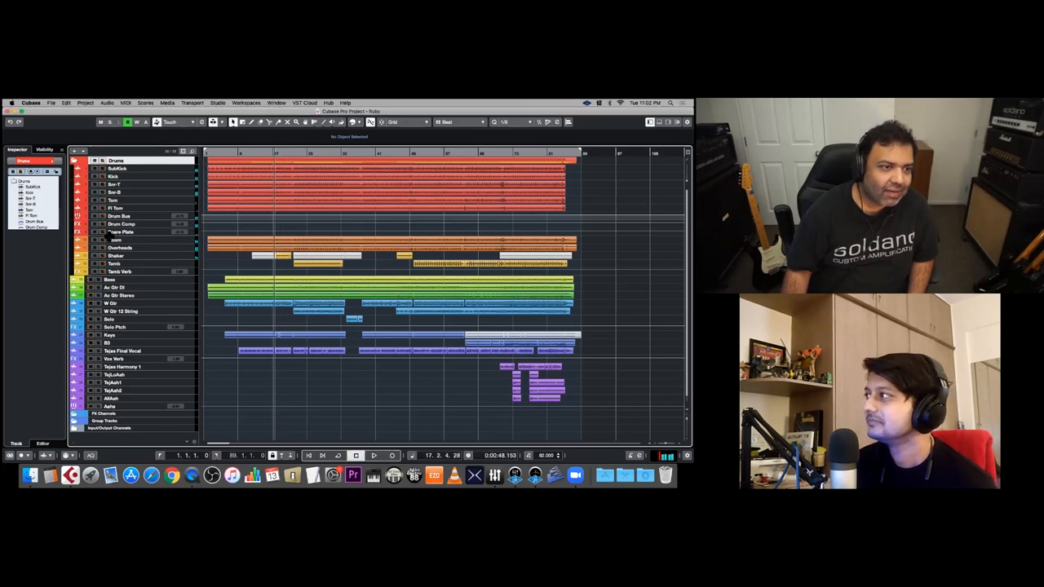
pyautogui.click(121, 248)
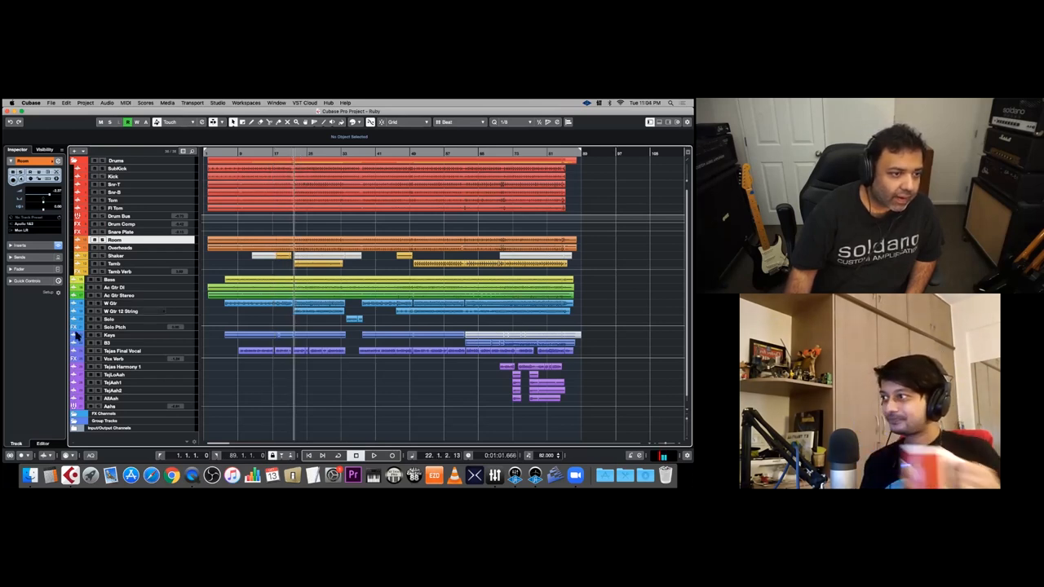
pyautogui.click(122, 310)
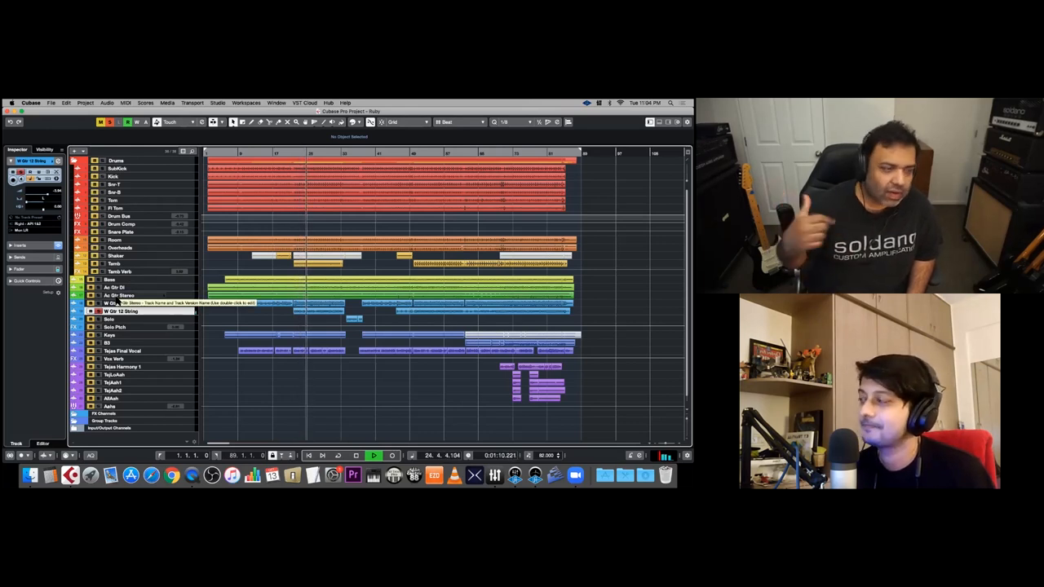
pyautogui.click(373, 455)
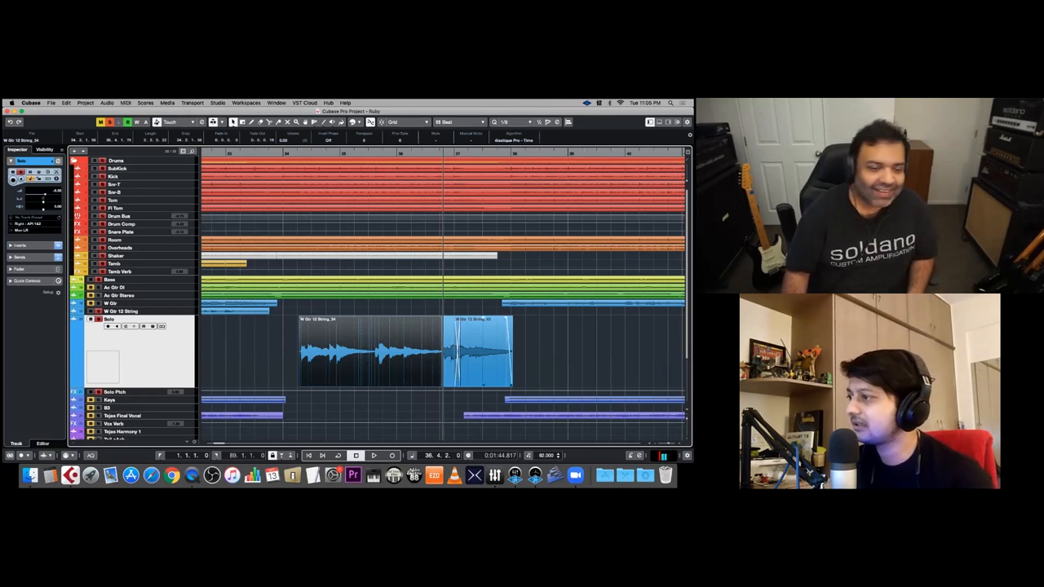
pyautogui.click(297, 154)
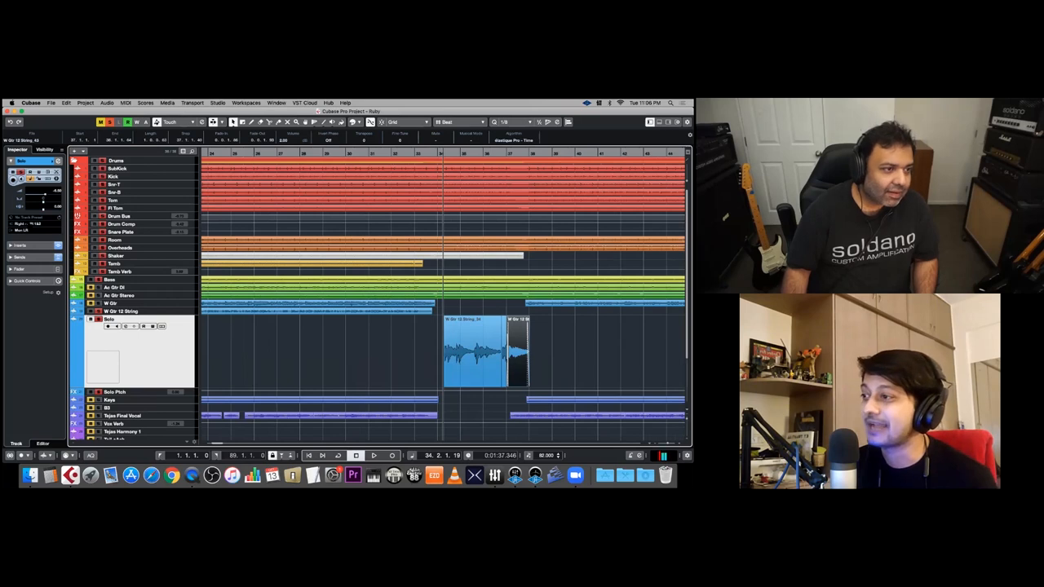
pyautogui.click(122, 310)
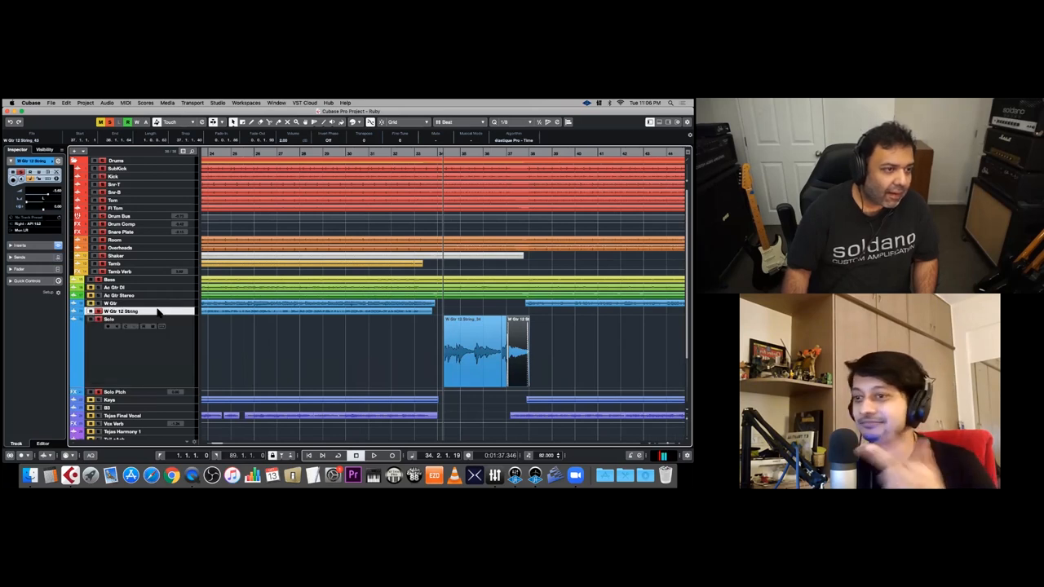
# Return the El Gtr 12 String track to normal height among the full arrangement
pyautogui.click(118, 295)
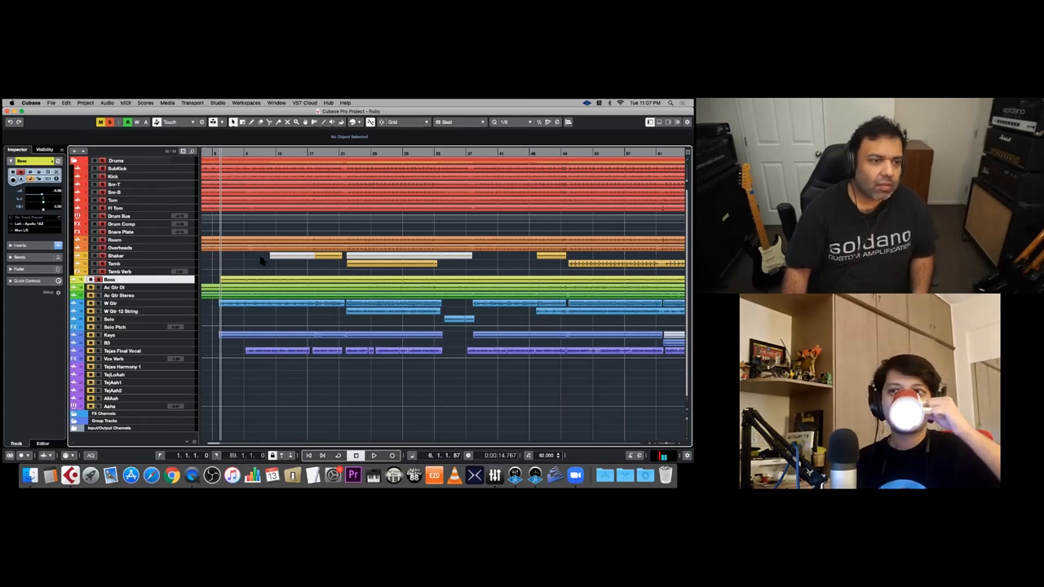
# Play the Ruby arrangement to audition the guitar tracks
pyautogui.click(373, 455)
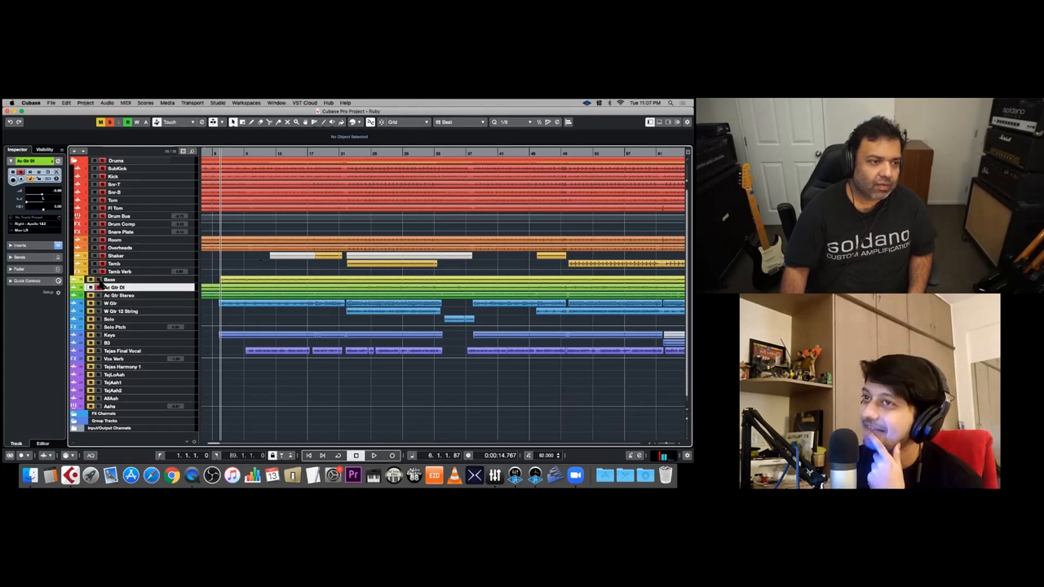
pyautogui.click(374, 455)
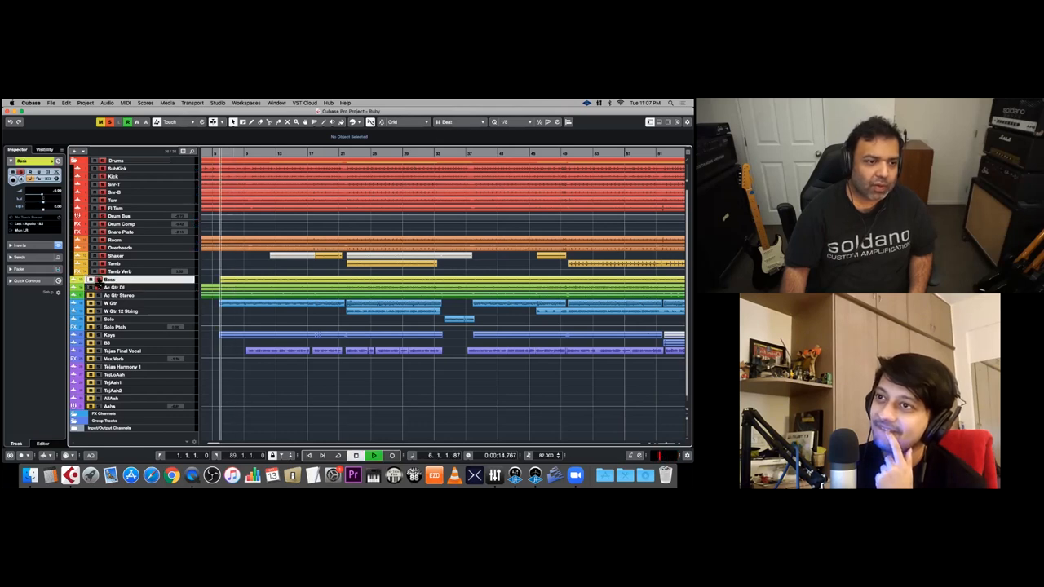
pyautogui.click(121, 294)
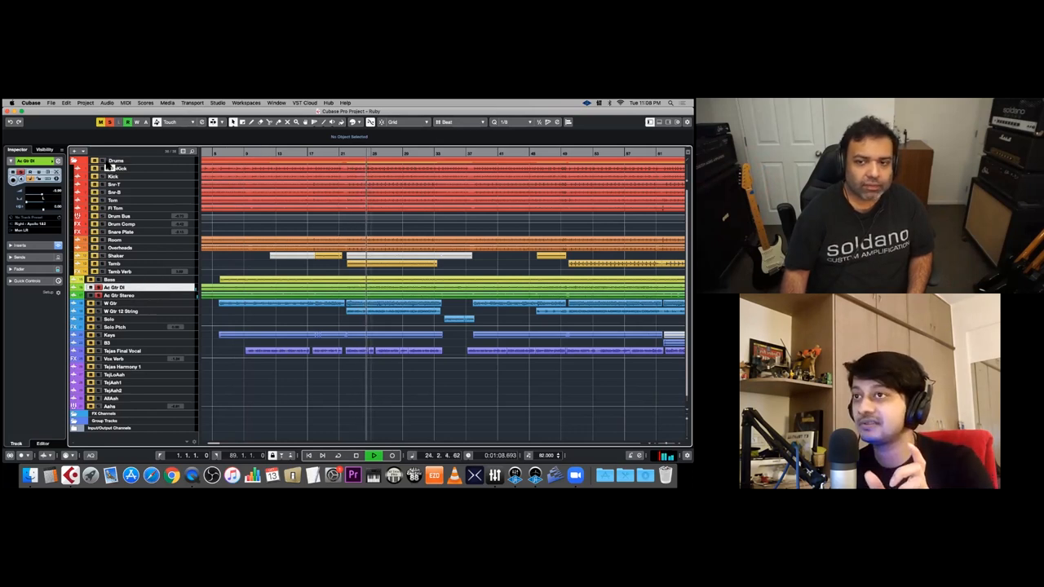
pyautogui.click(358, 455)
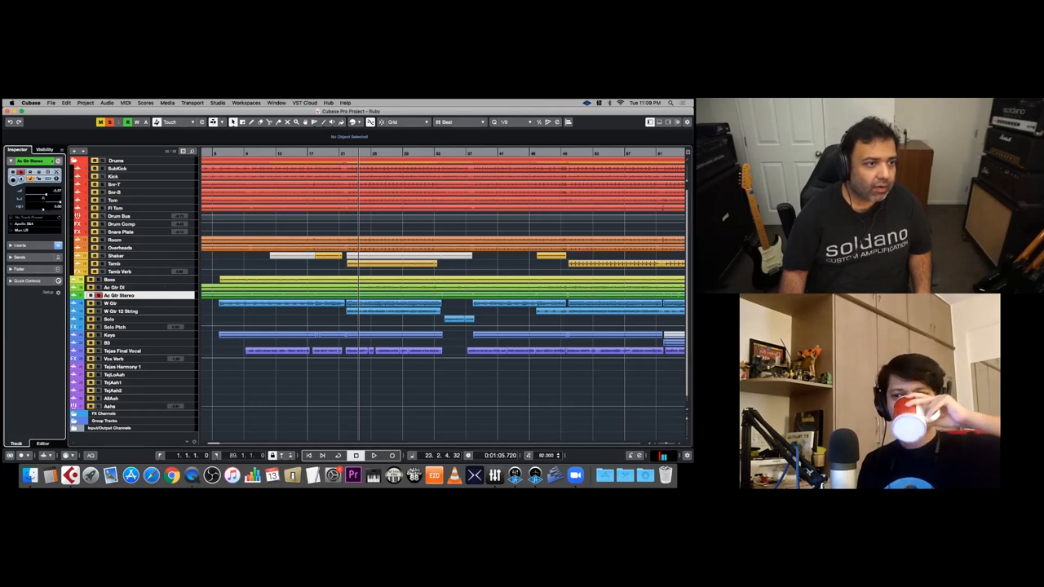
# Stop playback and fit the whole song horizontally in the Project window
pyautogui.click(374, 456)
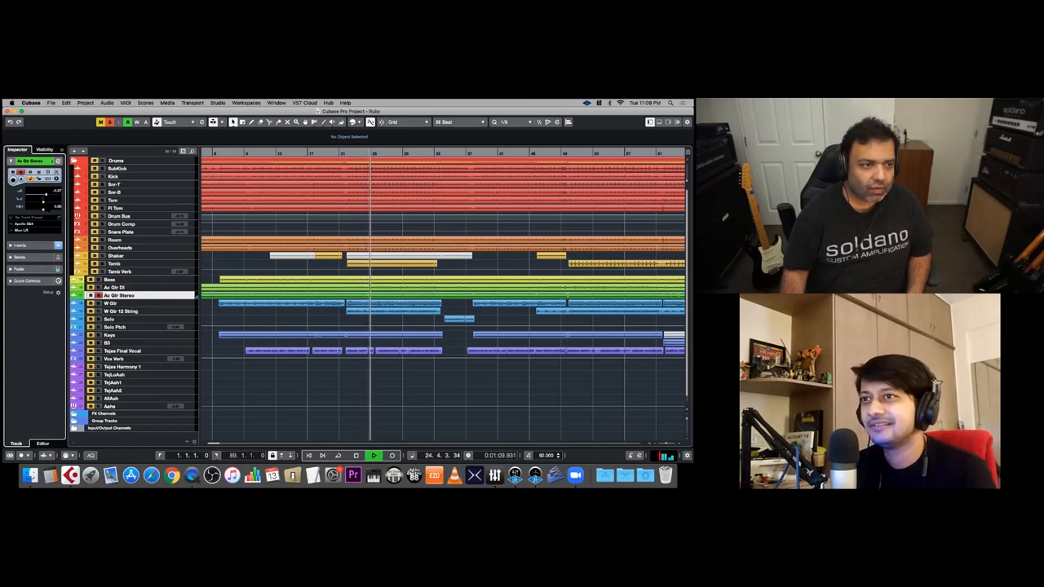
pyautogui.click(355, 455)
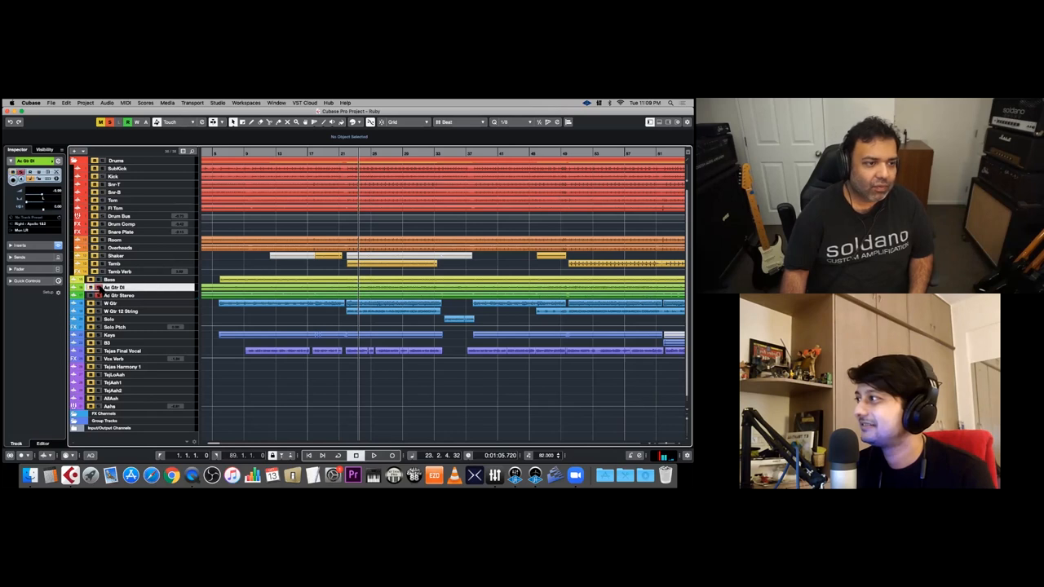
pyautogui.click(373, 455)
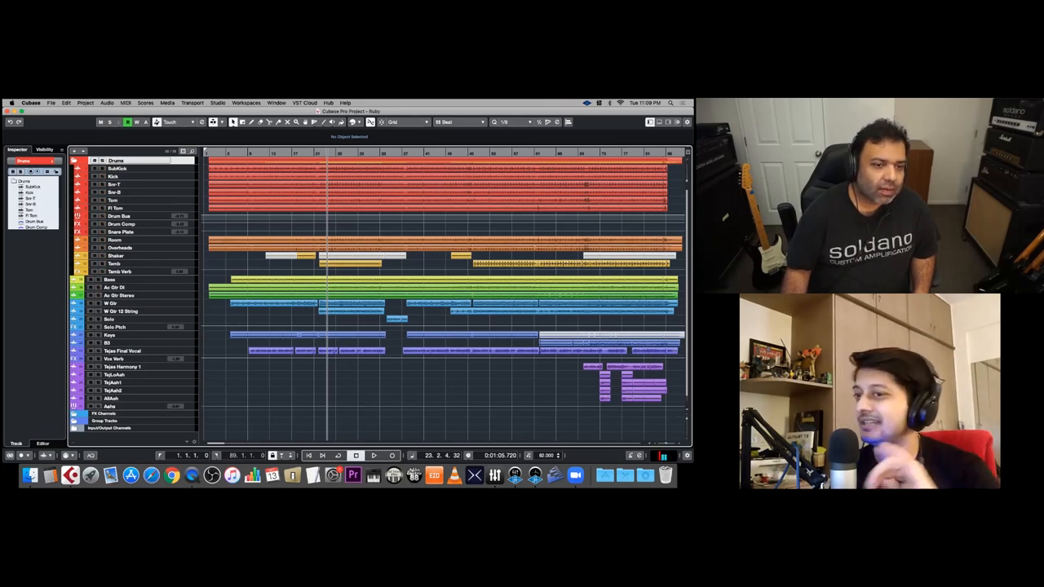
# Select the Bass track and bring up its Channel Settings showing the EQ curve
pyautogui.click(233, 155)
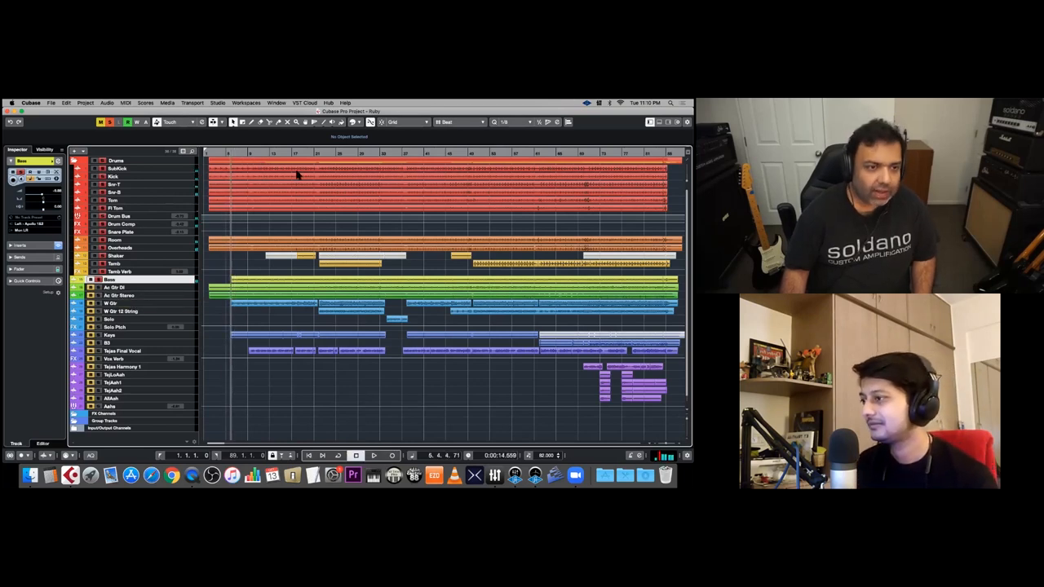
pyautogui.click(267, 154)
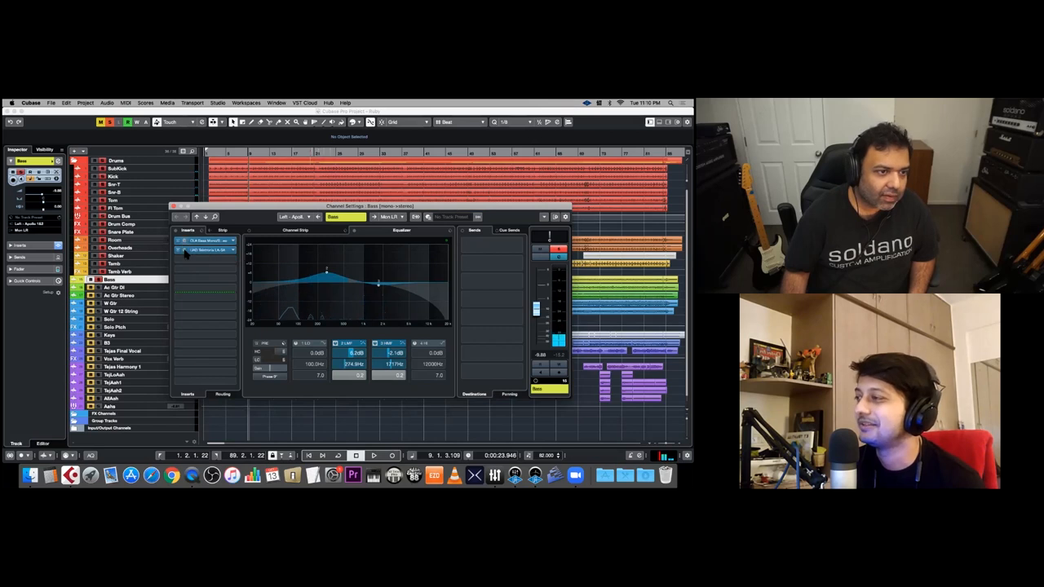
# Close the Bass Channel Settings window and return to the Project window
pyautogui.click(176, 242)
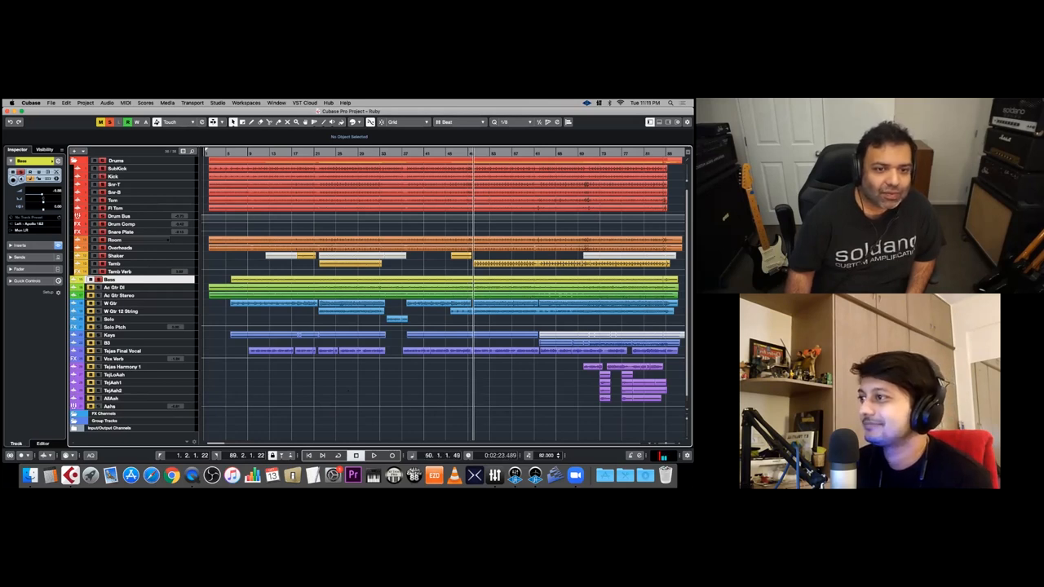
# Start playback of the song and select the Shaker percussion track
pyautogui.click(374, 455)
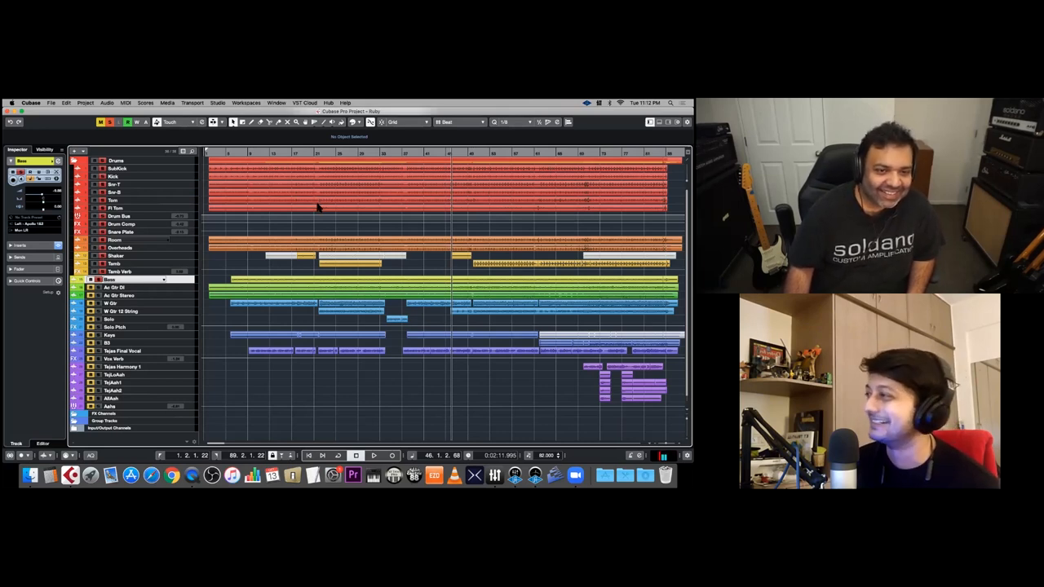
pyautogui.click(373, 455)
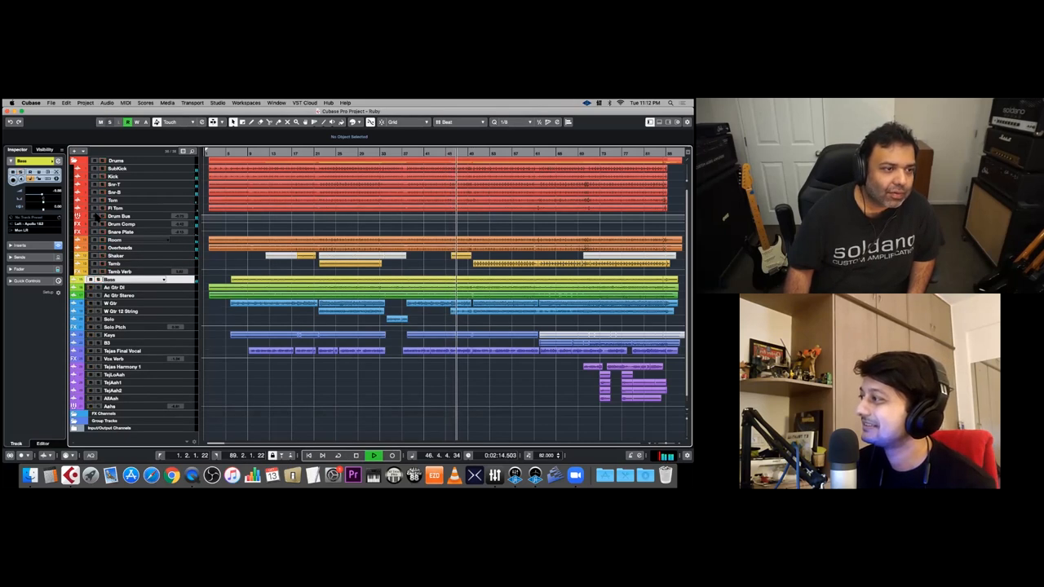
pyautogui.click(116, 255)
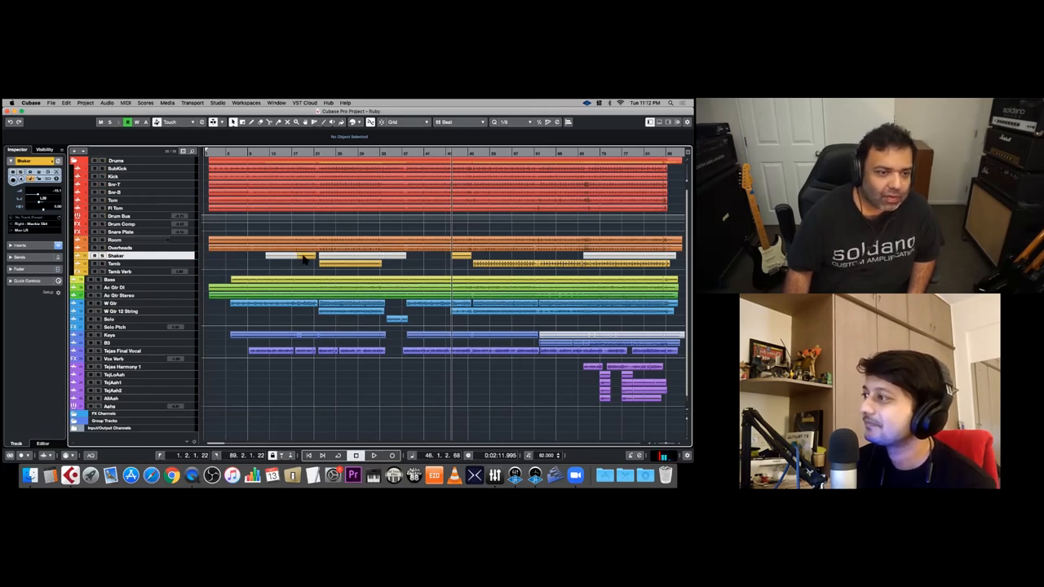
pyautogui.moveTo(434, 271)
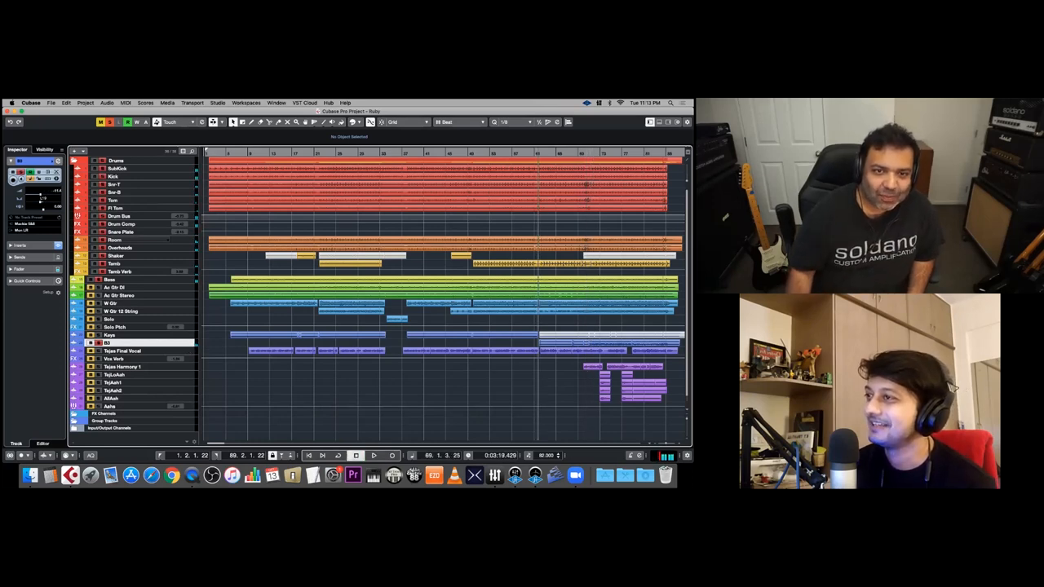
# Magnify the start of the arrangement to see the guitar, solo and vocal events up close
pyautogui.click(374, 455)
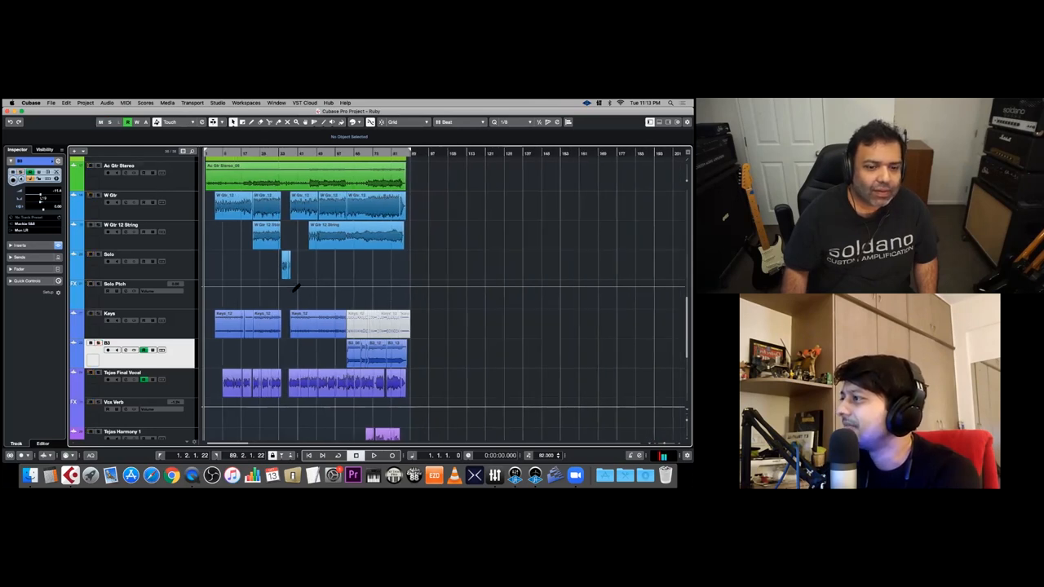
# Scroll down through all tracks to the bottom vocal take track while the song plays
pyautogui.scroll(-3)
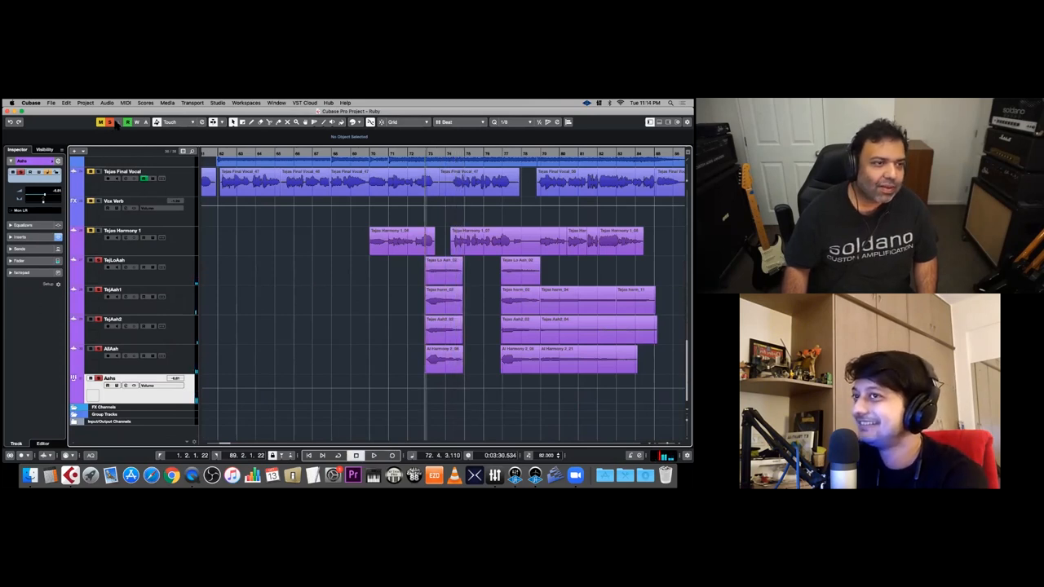
pyautogui.click(374, 455)
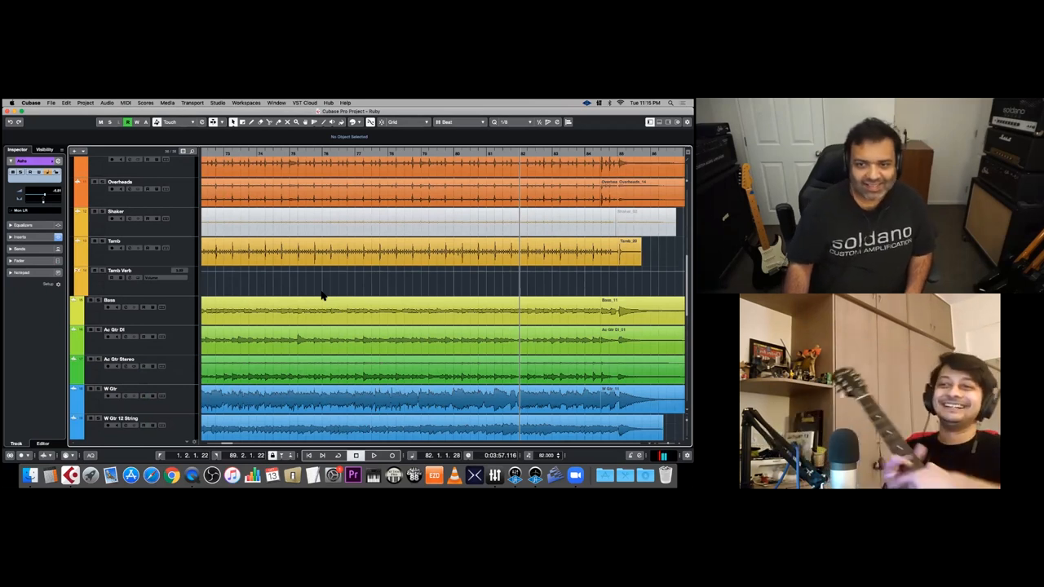
pyautogui.scroll(-3)
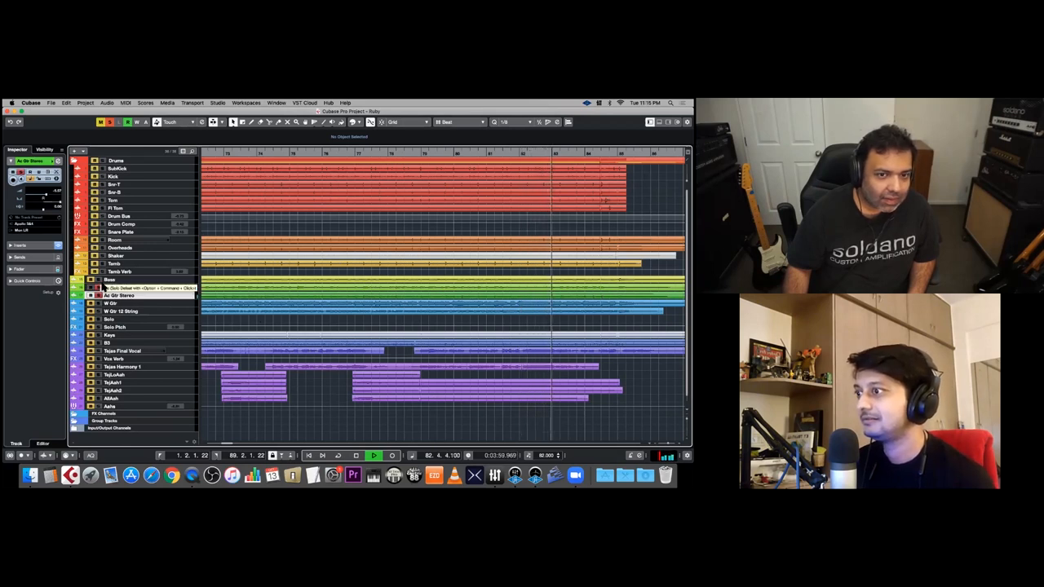
# Select the acoustic guitar stereo track and scroll to the bass, keys and vocal takes
pyautogui.click(111, 279)
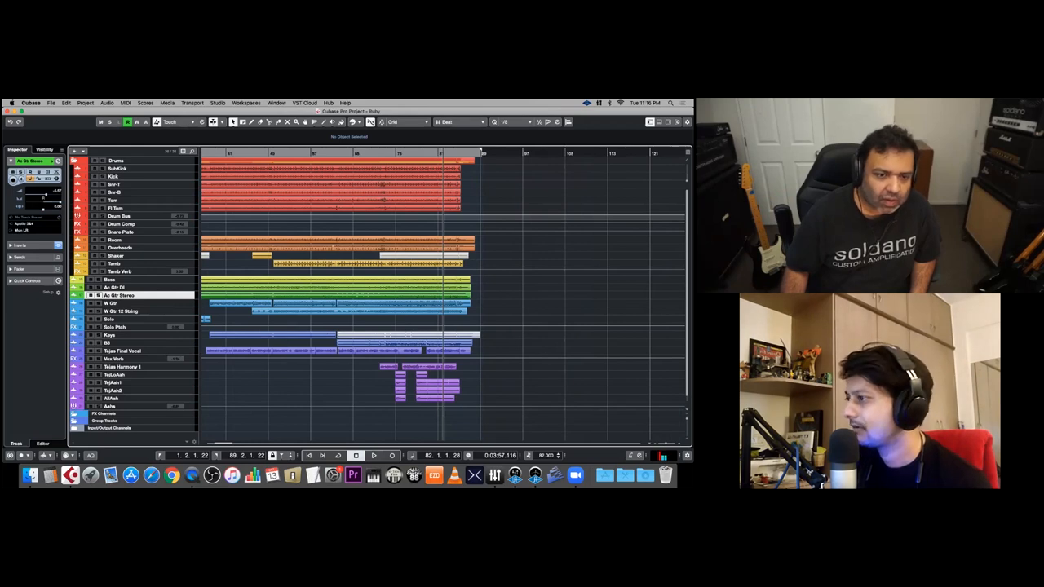
pyautogui.scroll(-3)
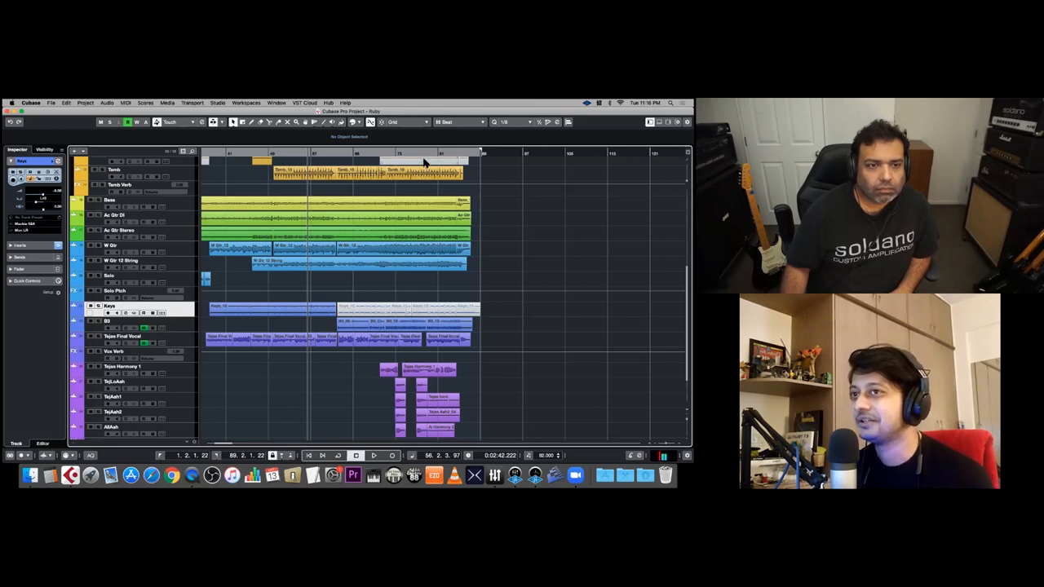
# Place the playhead mid-song in the guitar section and play drums, bass, guitars and vocals together
pyautogui.click(427, 156)
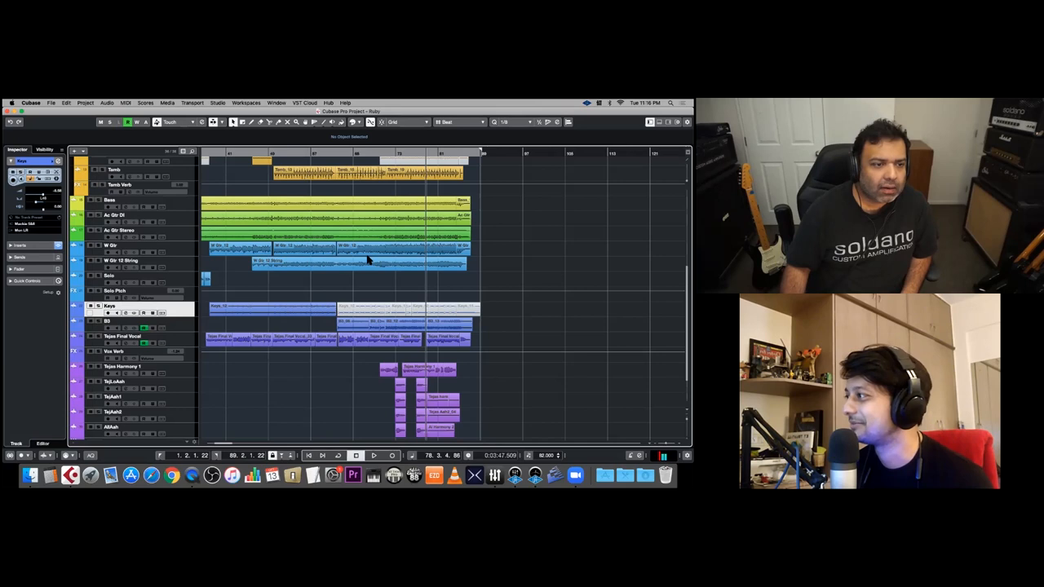
pyautogui.click(373, 455)
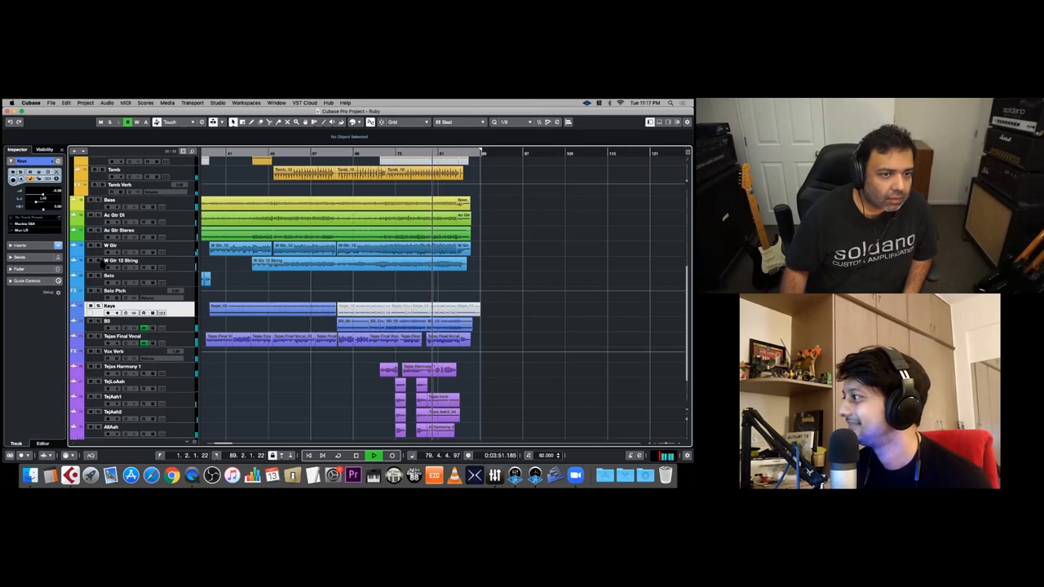
pyautogui.click(122, 261)
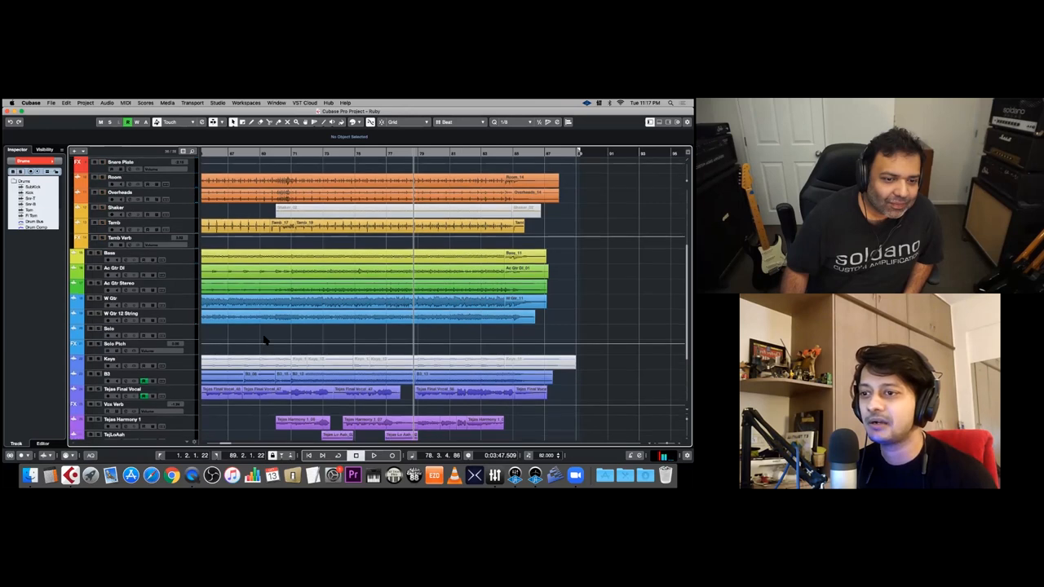
# Scroll the track list down to reach the Tape Final Vocal track
pyautogui.scroll(-3)
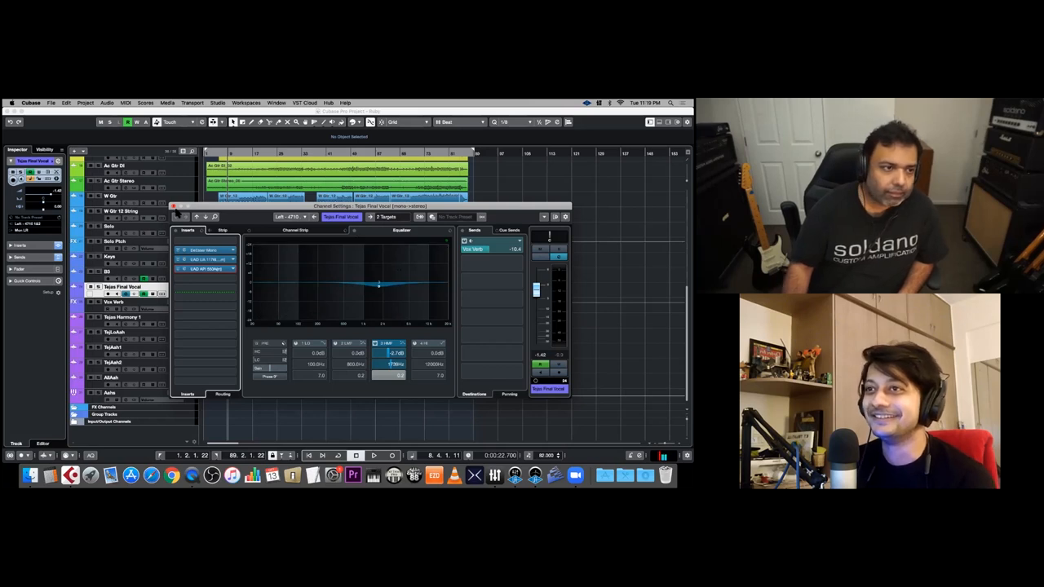
# Close the final vocal's Channel Settings window, returning to the arrangement
pyautogui.click(173, 206)
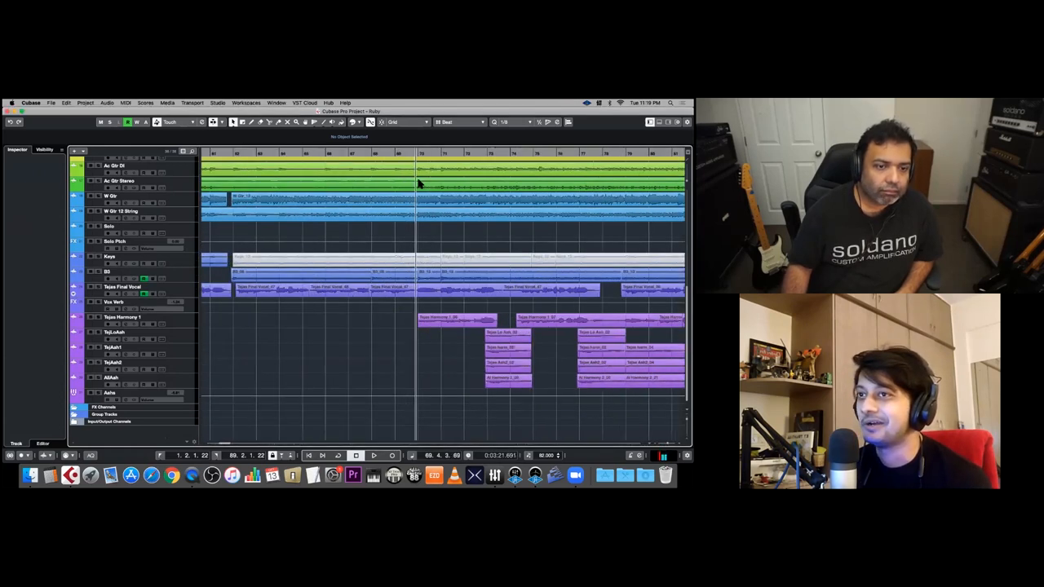
# Select the Ac Gtr DI track, then the Ac Gtr Stereo track, during playback
pyautogui.click(123, 317)
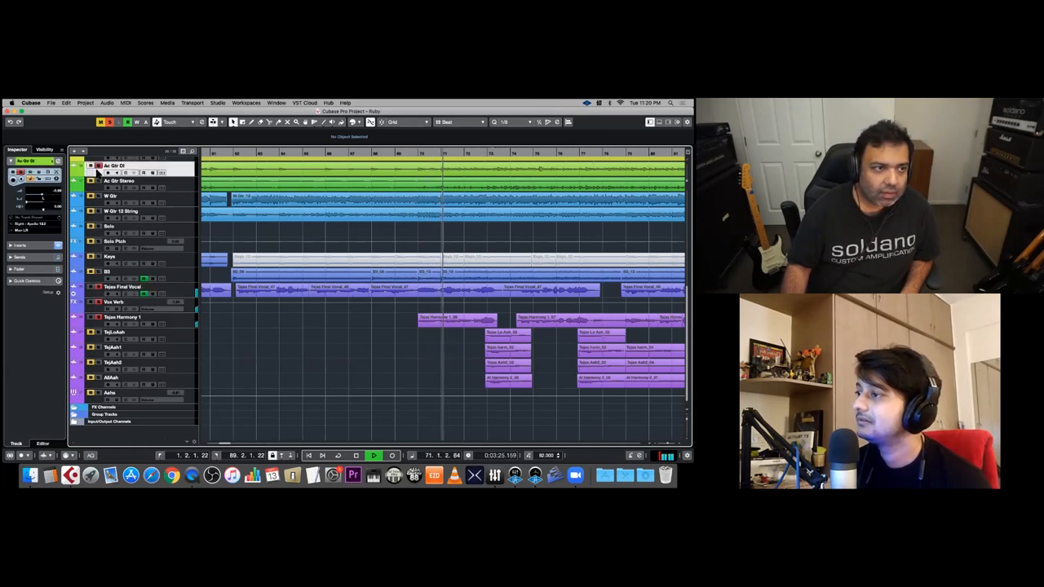
pyautogui.click(118, 180)
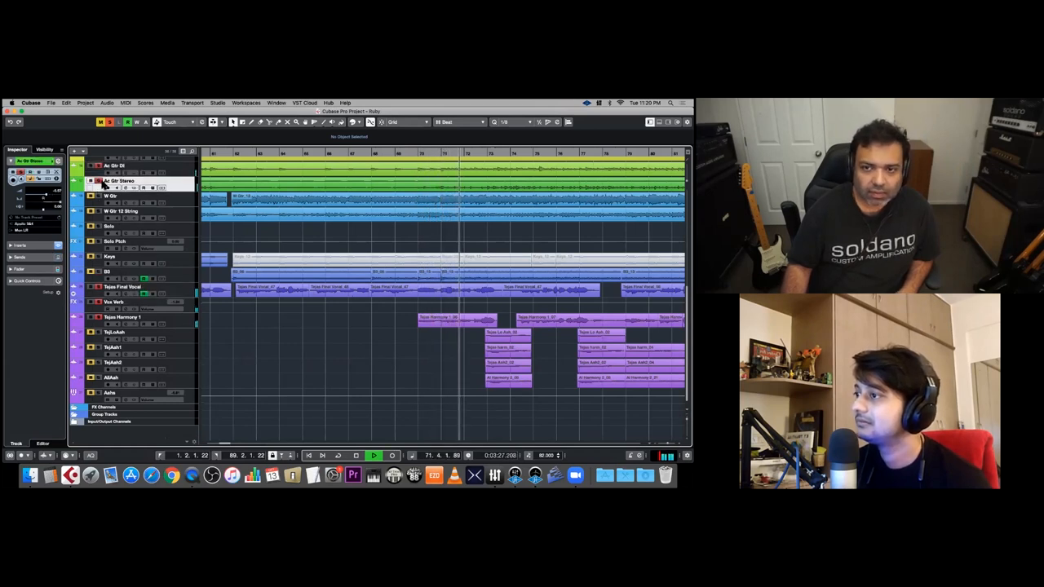